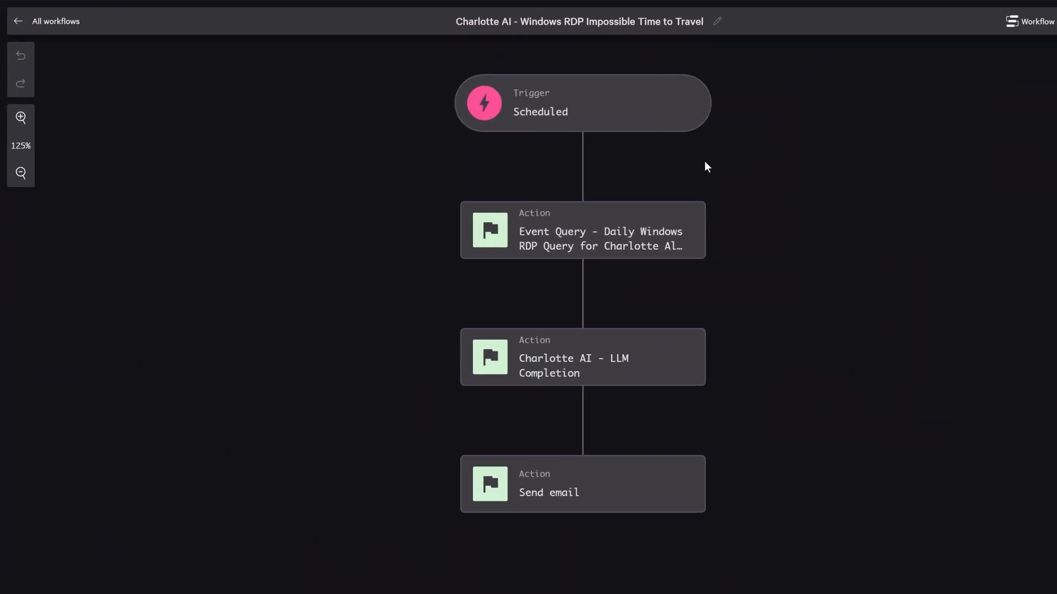
# - Review the Windows RDP event query step's settings and close them unchanged
pyautogui.click(582, 102)
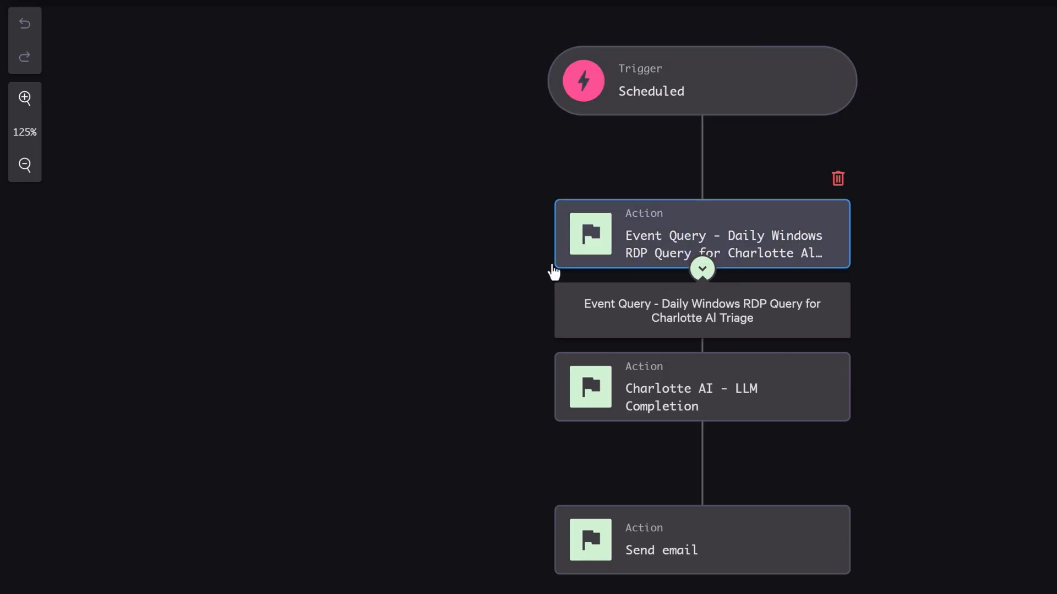
pyautogui.click(701, 234)
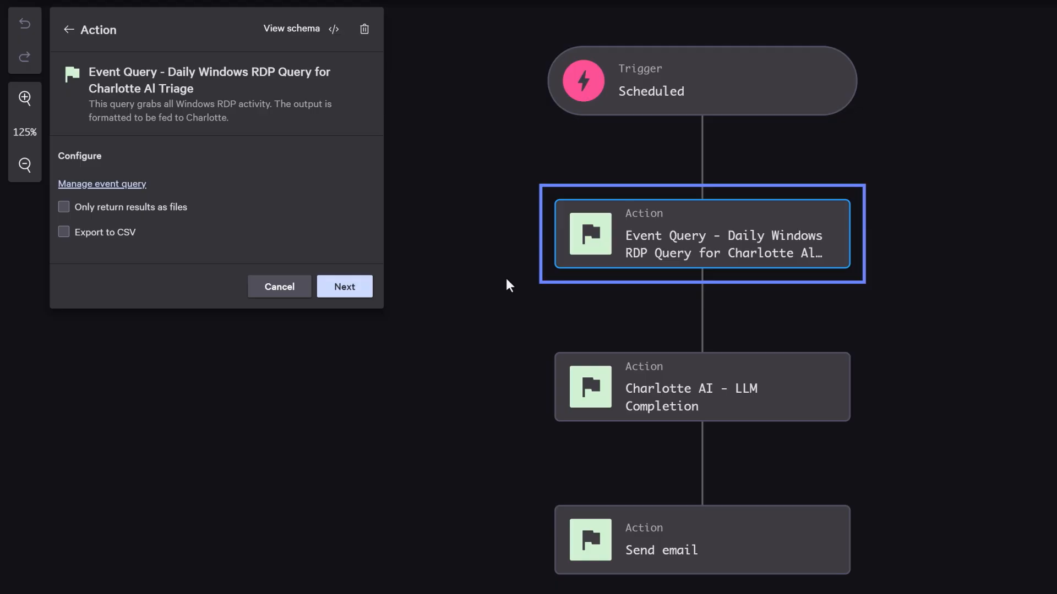
pyautogui.moveTo(158, 212)
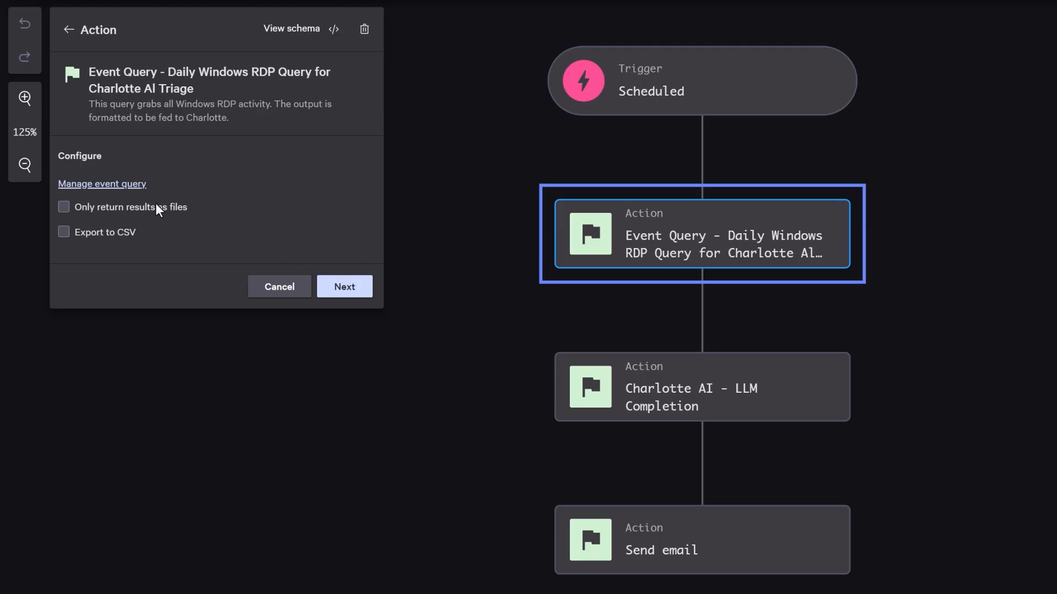
pyautogui.click(101, 184)
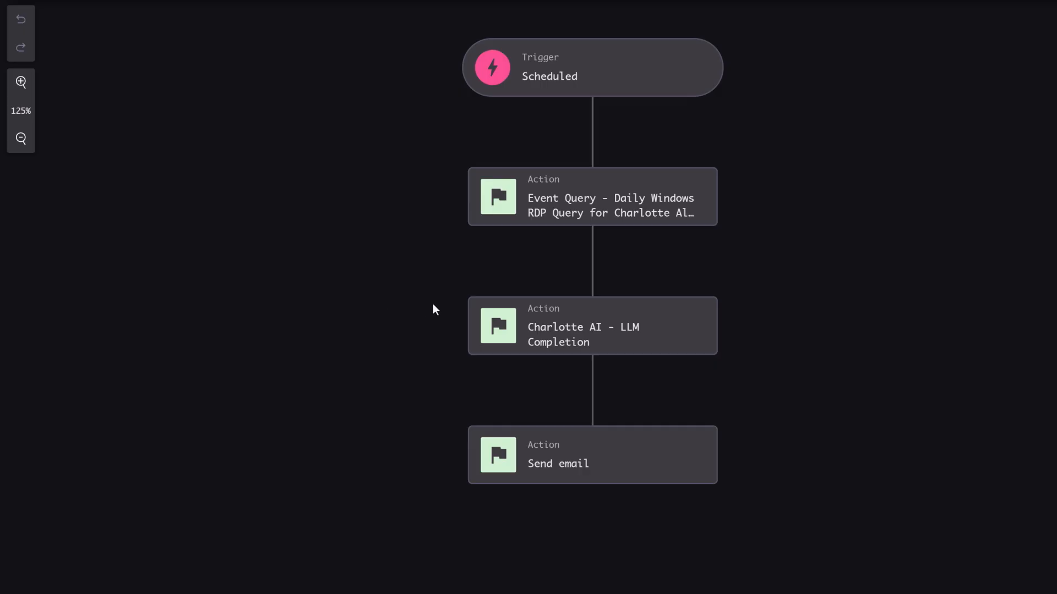
# - Review the Charlotte AI LLM Completion step, then bring up the Send email step's settings
pyautogui.click(592, 326)
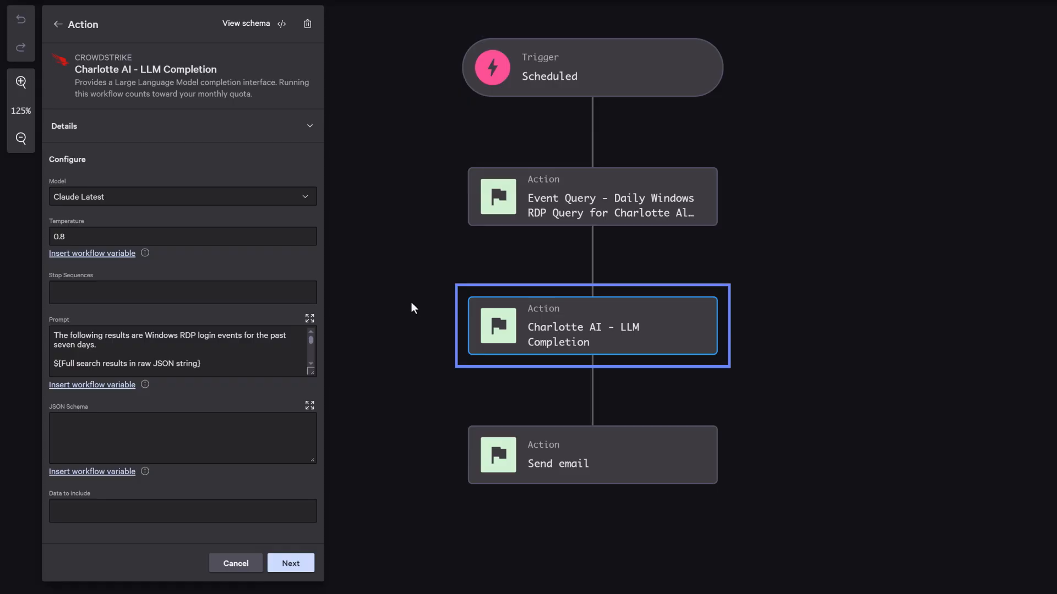
pyautogui.click(309, 318)
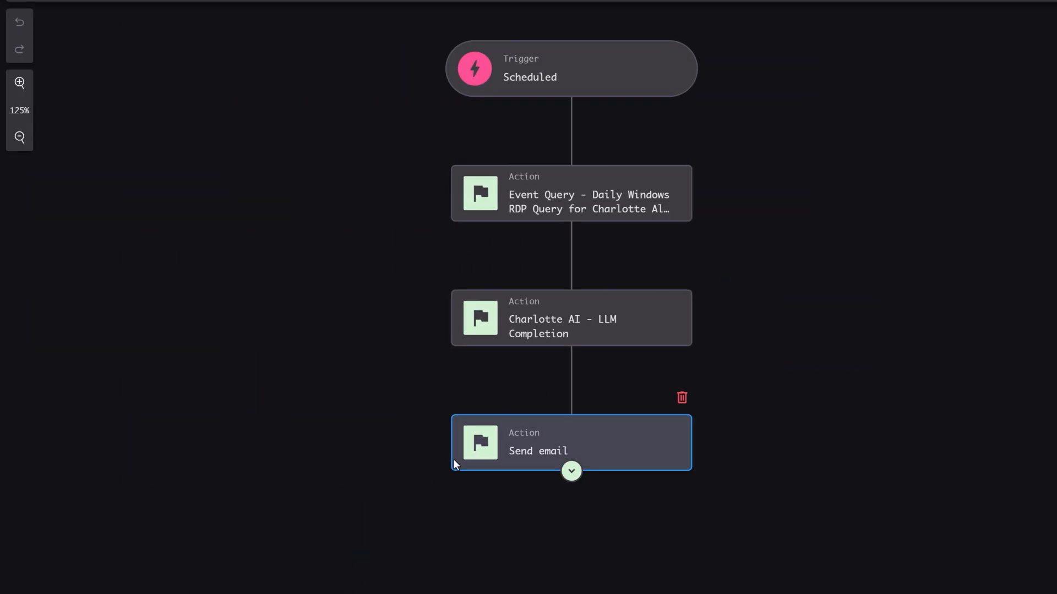
pyautogui.click(570, 442)
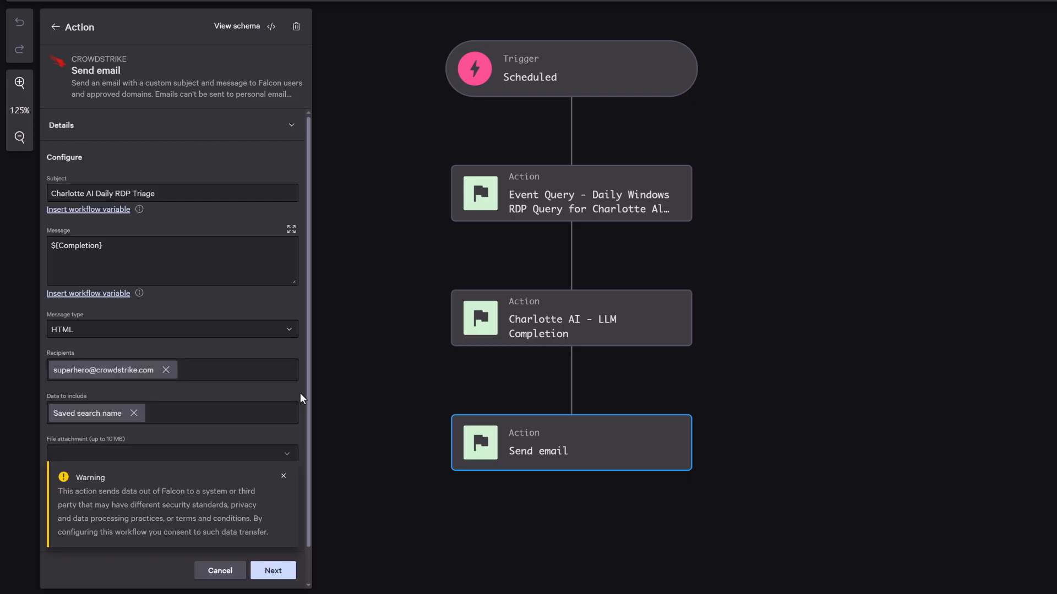